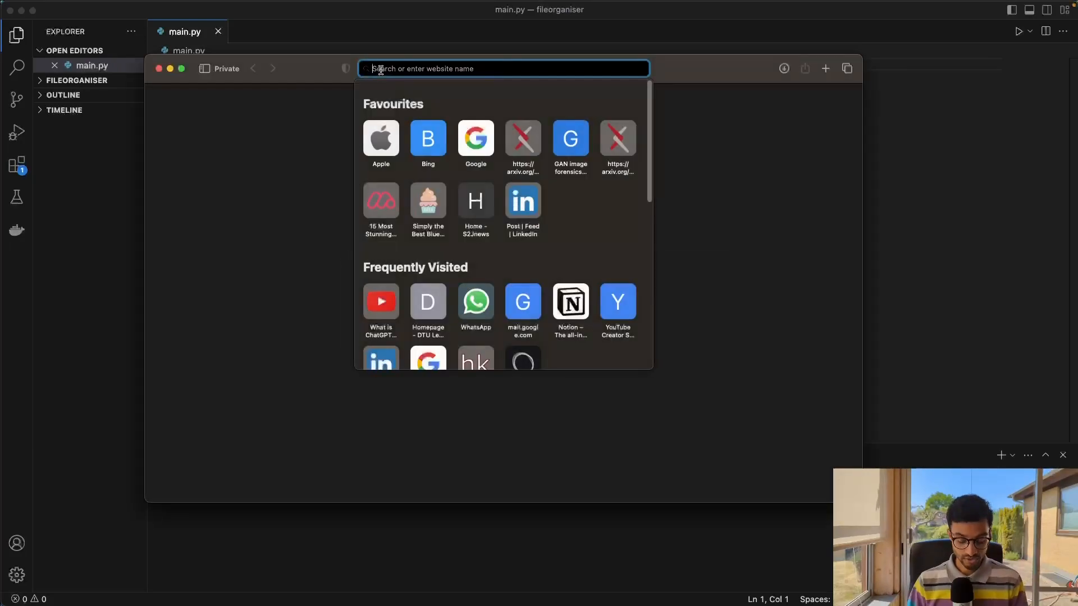
Step: Search 'monitor file system changes python' and go to the Stack Overflow question on watching a file
text(monitor file system changes python)
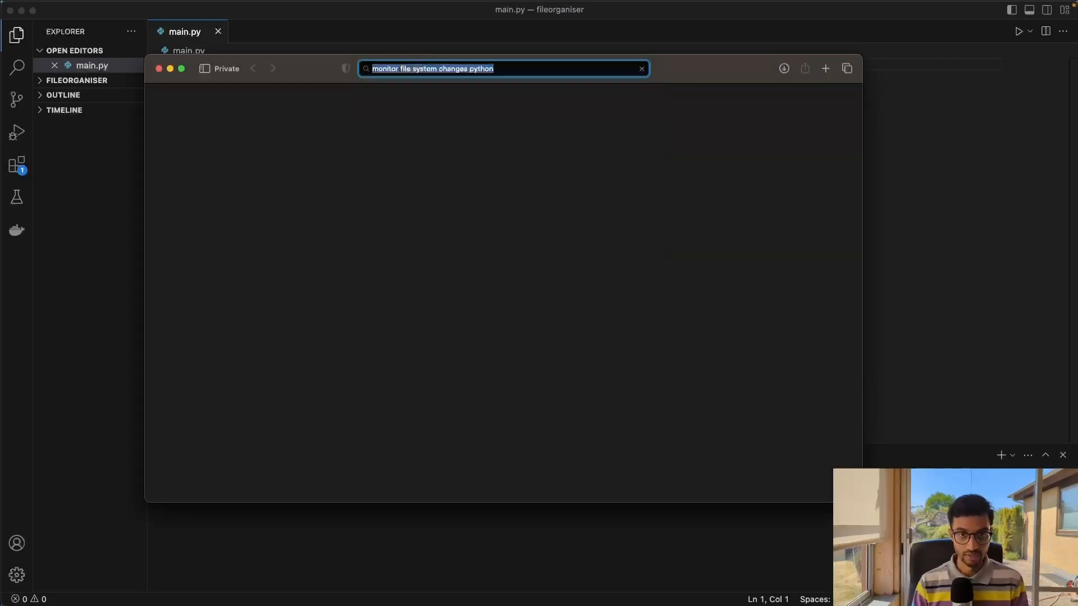
key(Return)
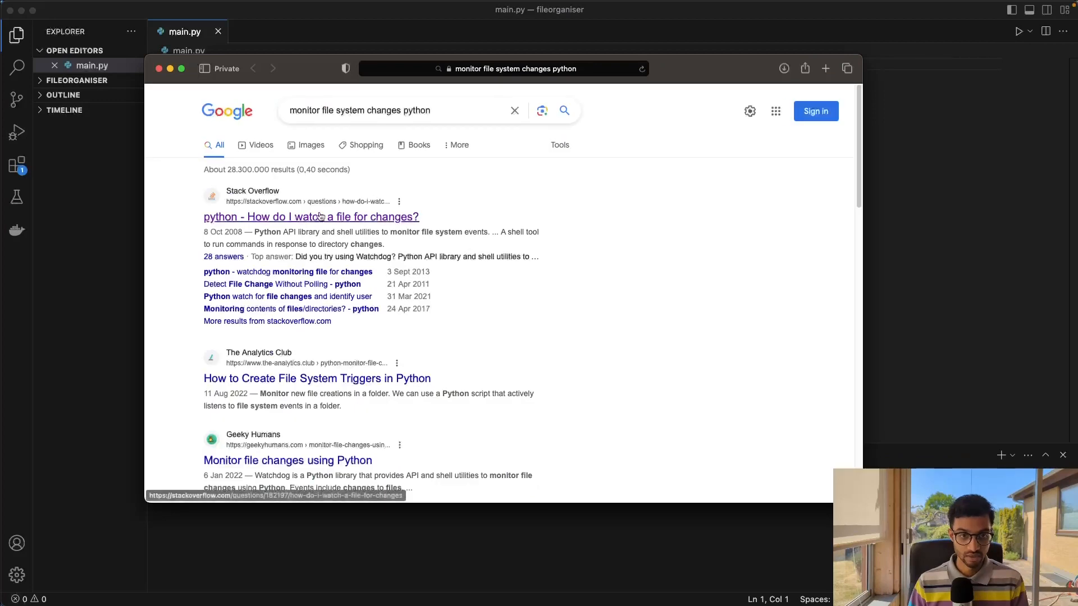
click(310, 217)
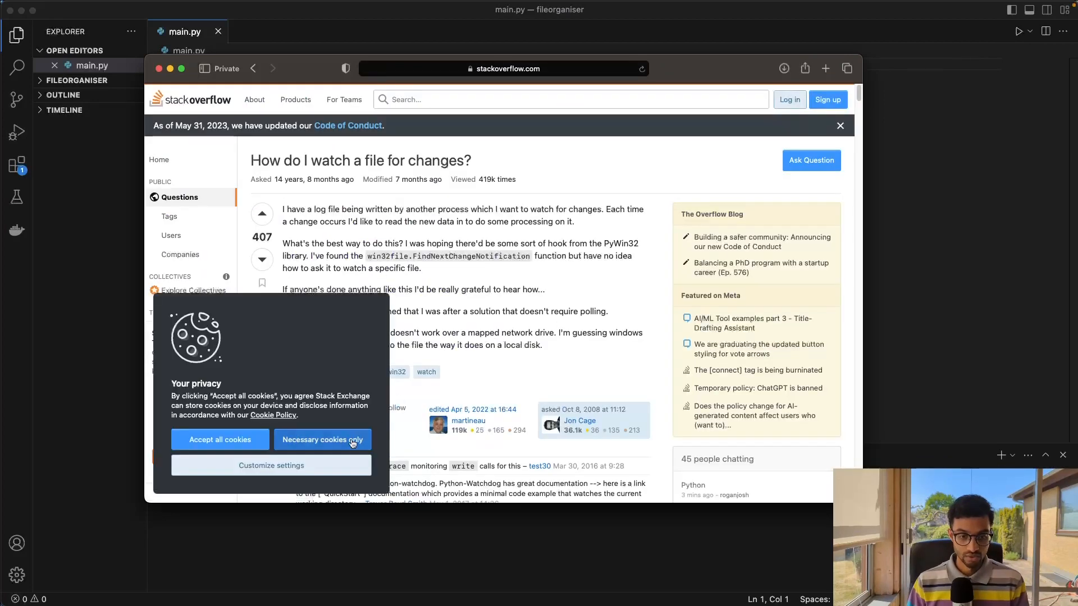
Step: Dismiss the cookie notice and follow the top answer's link to the Watchdog library
click(321, 439)
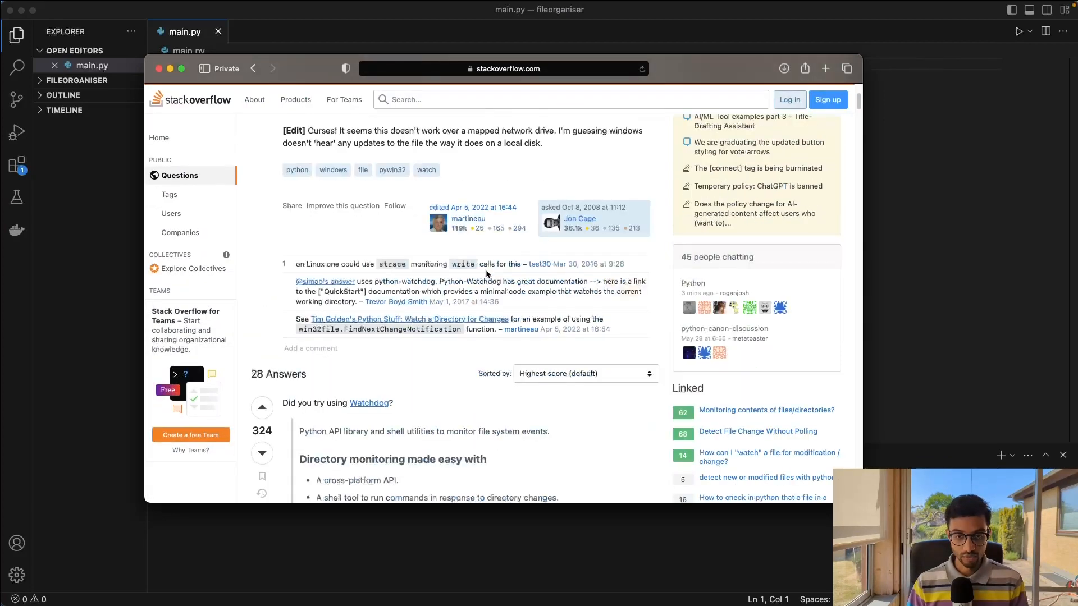
scroll(down, 3)
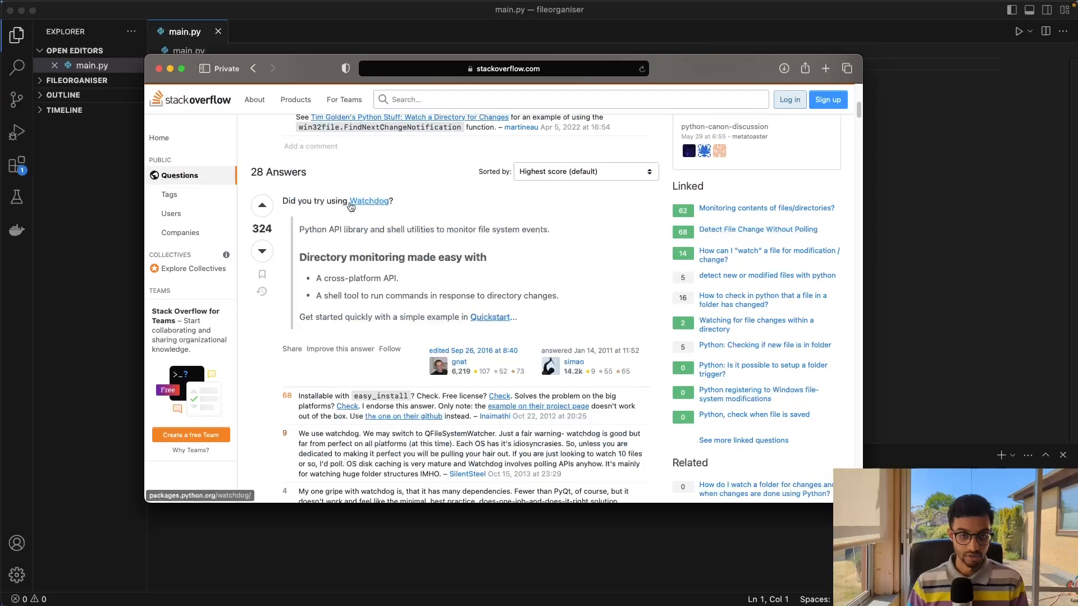
click(369, 201)
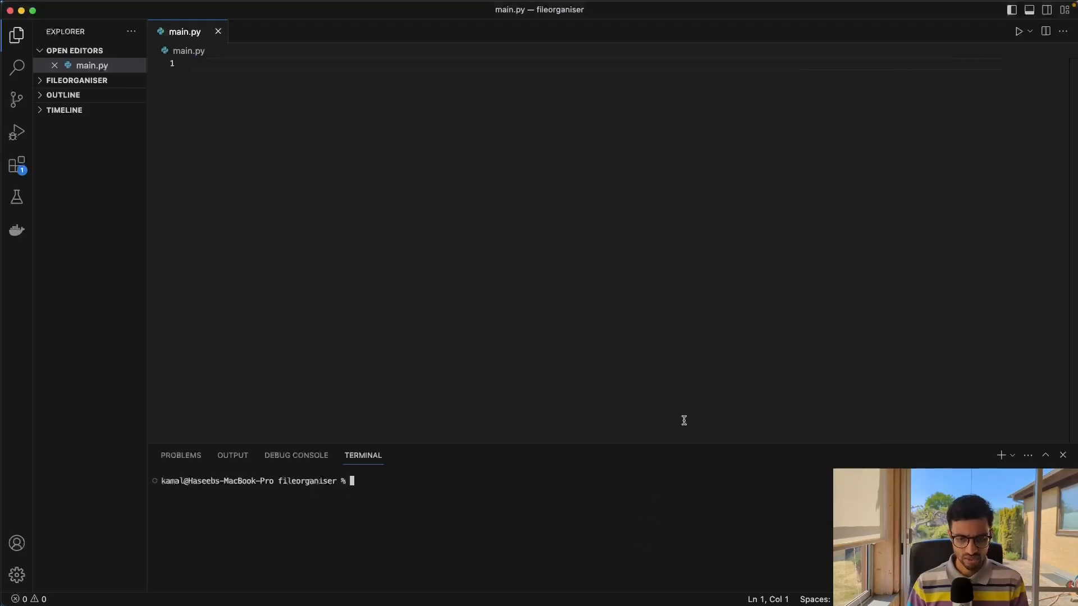
Step: Run pip3 install watchdog in the terminal; it reports the package is already installed
text(pip3 install wat)
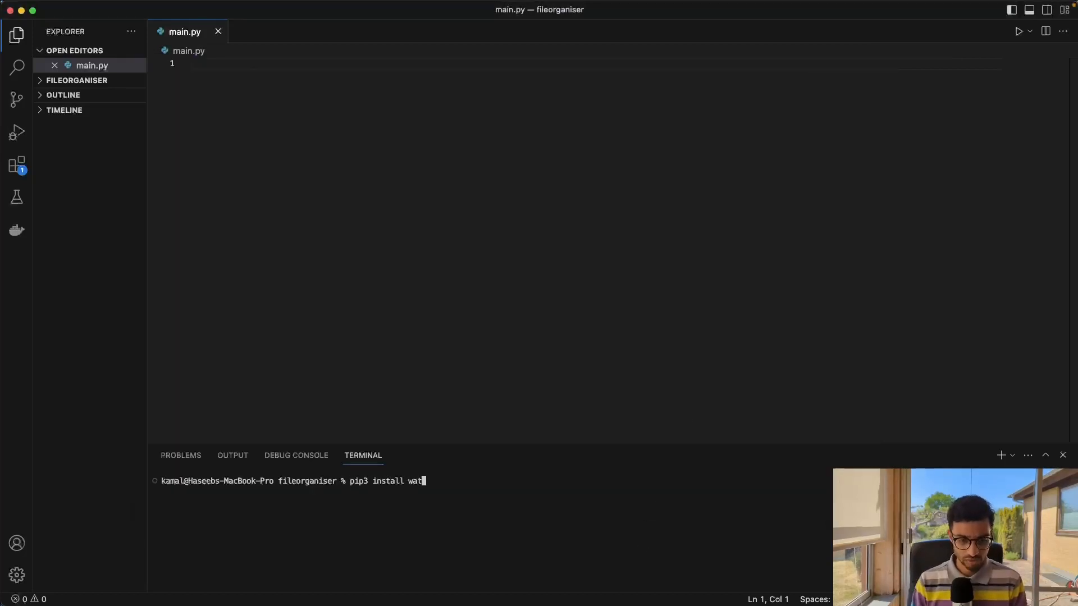
key(Return)
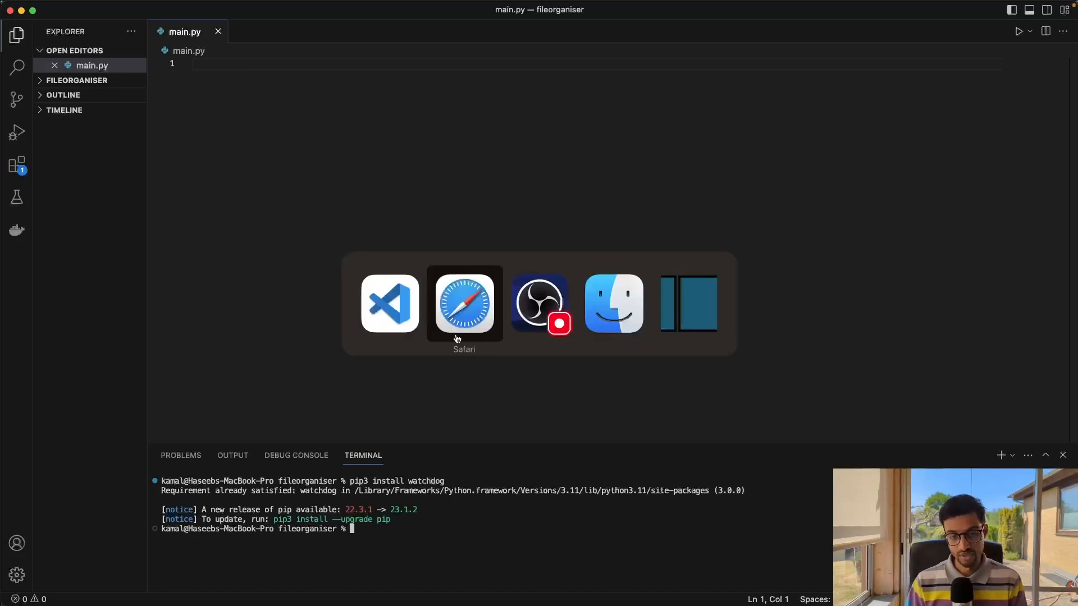
Step: Bring up the Watchdog docs' Quickstart simple example that logs file system changes
click(463, 303)
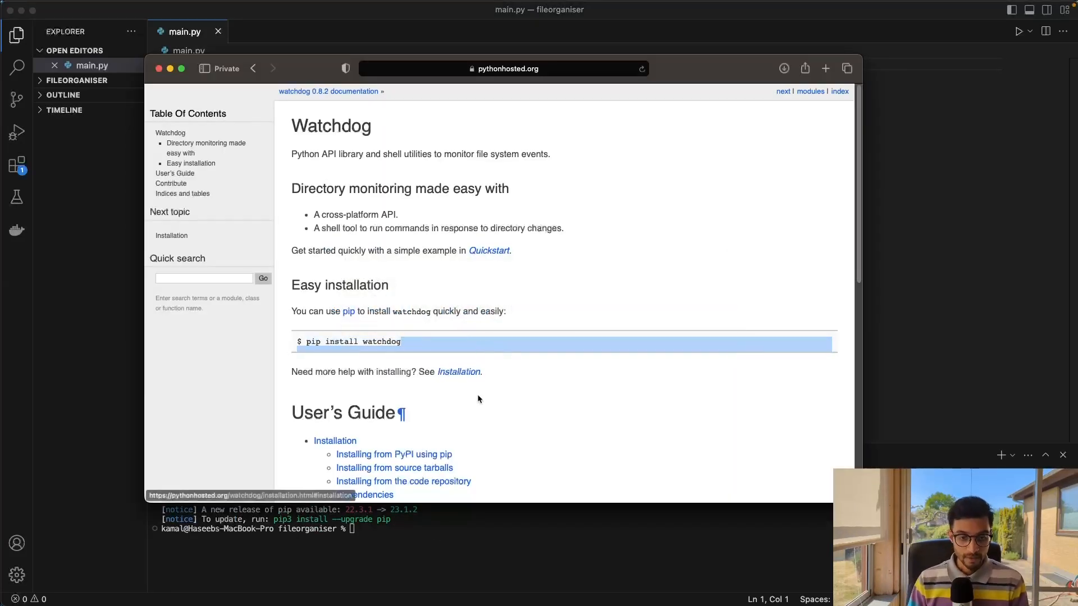
scroll(down, 3)
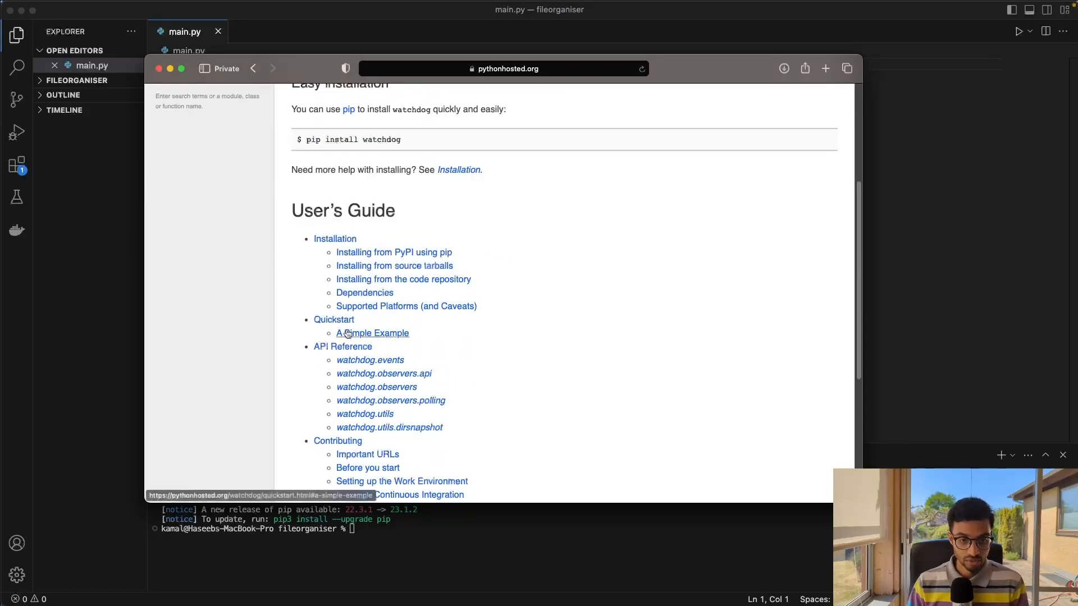
click(373, 333)
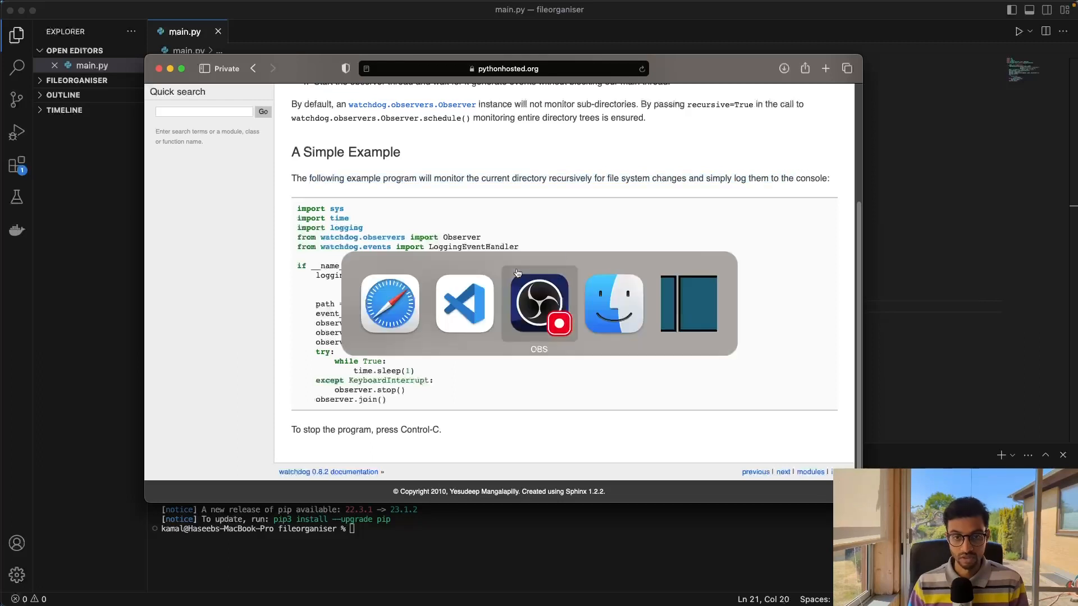
Step: Put the watchdog example into main.py and launch it with python3 main.py on the Downloads folder
click(464, 304)
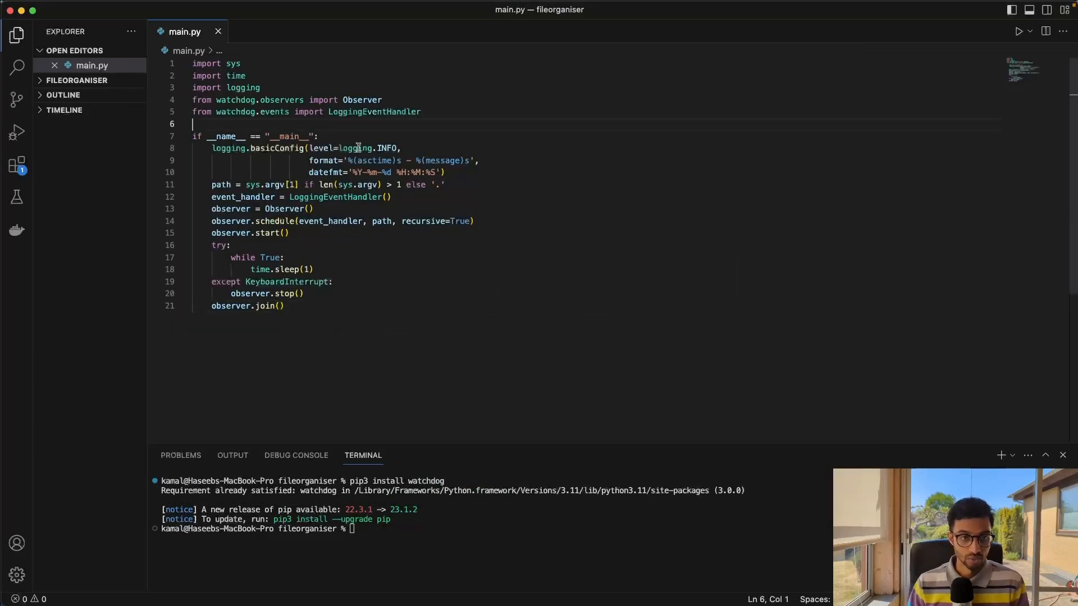
click(229, 184)
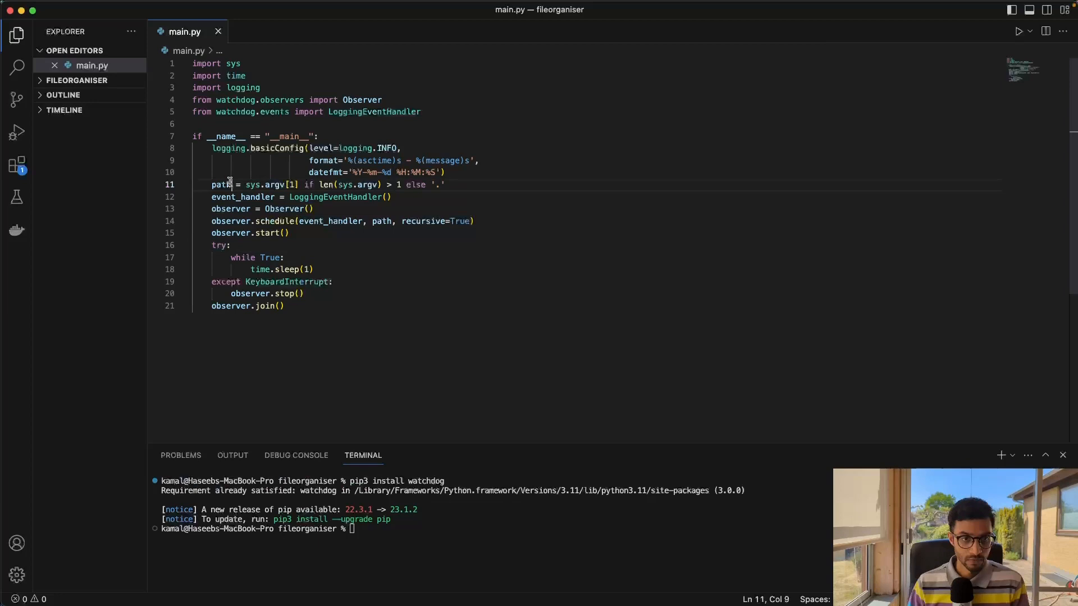
double_click(221, 184)
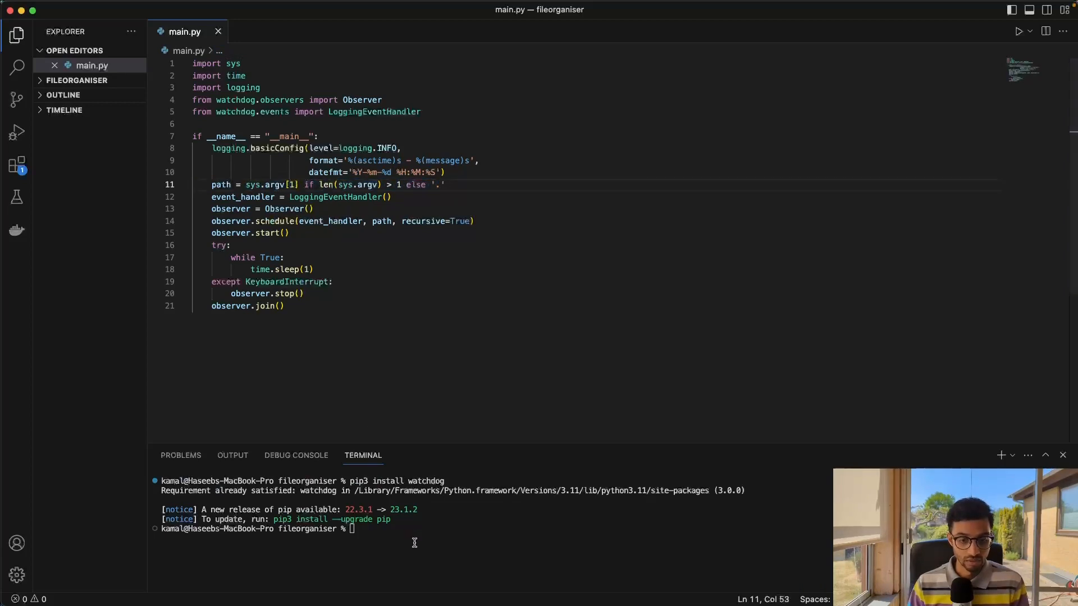
text(p)
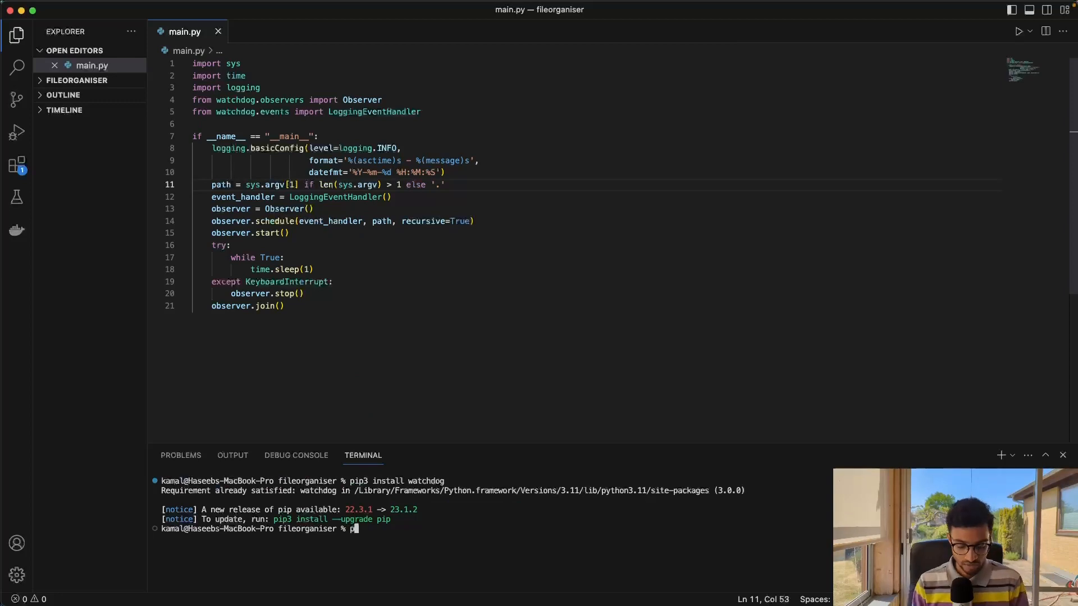
text(ython3)
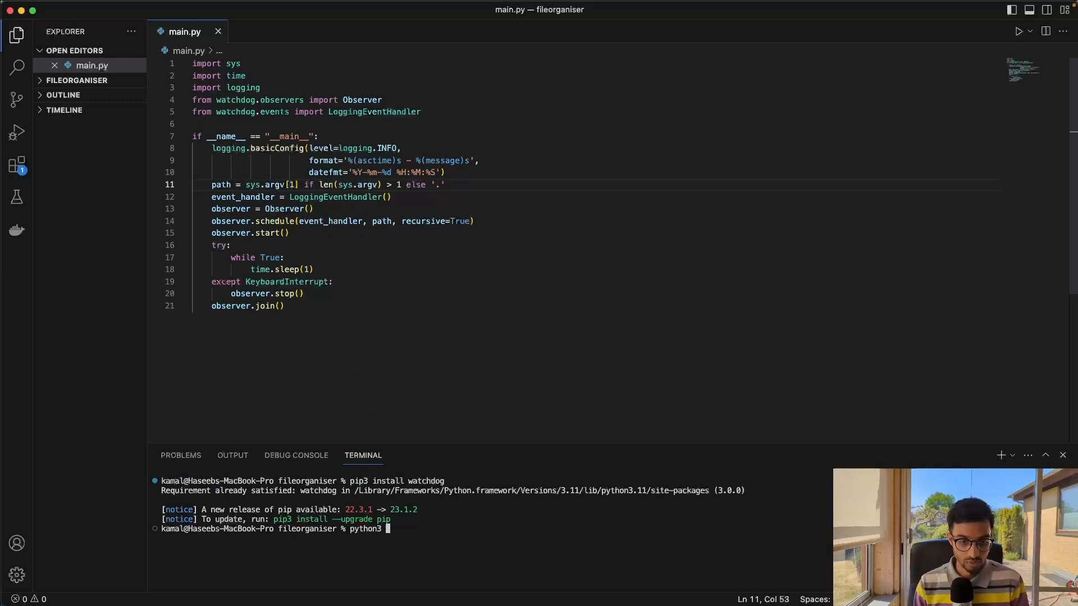
text(main.py /Users/kamal/Downloads)
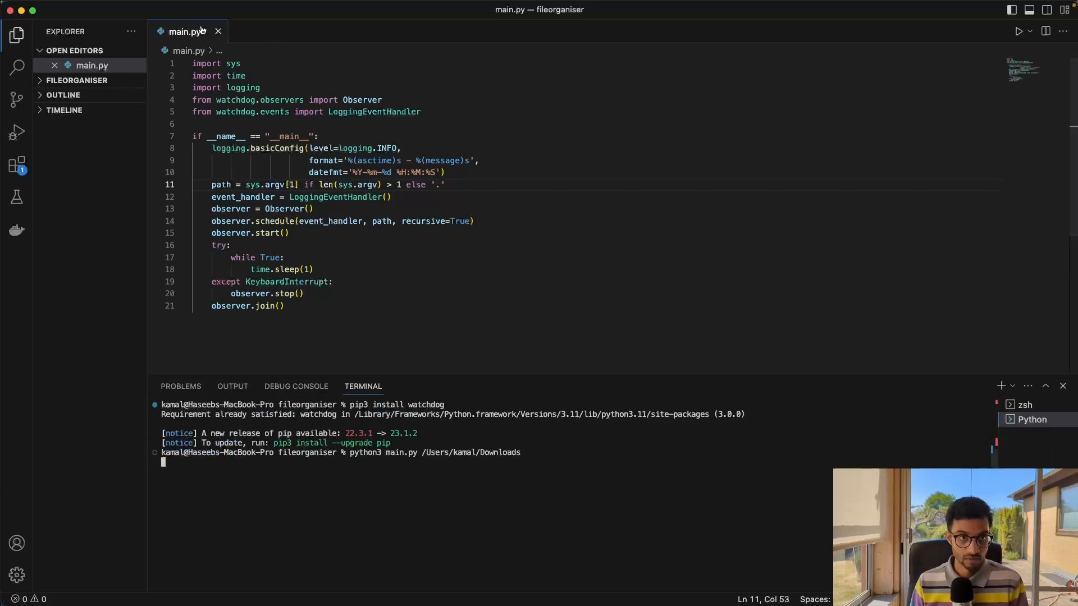
mouse_move(422, 534)
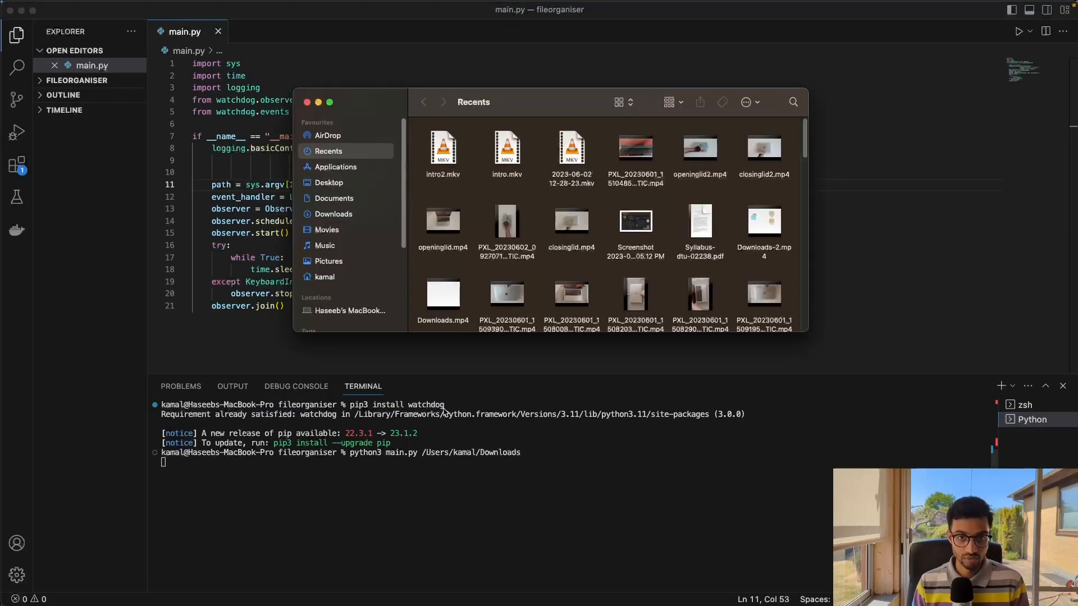
Step: Show Downloads in Finder and bring up the __MACOSX folder's context menu for Move to Bin
click(333, 213)
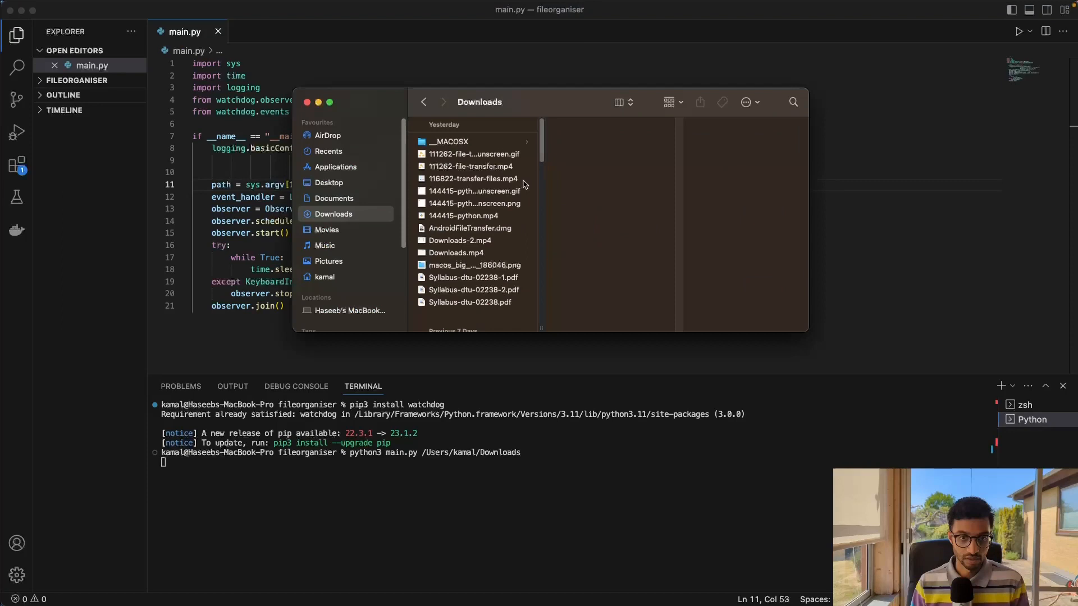
right_click(449, 142)
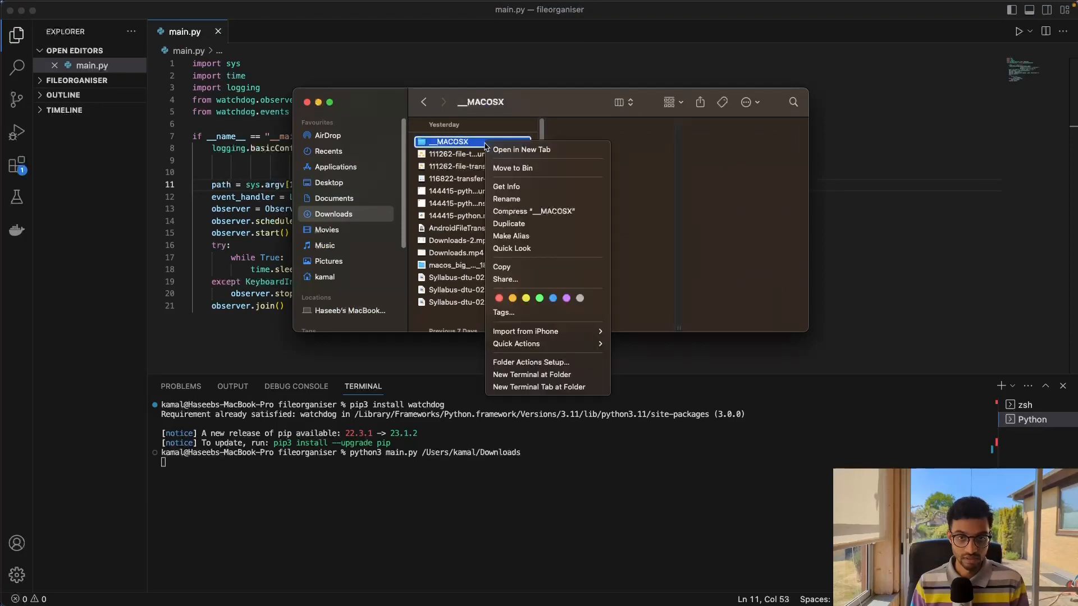
mouse_move(527, 170)
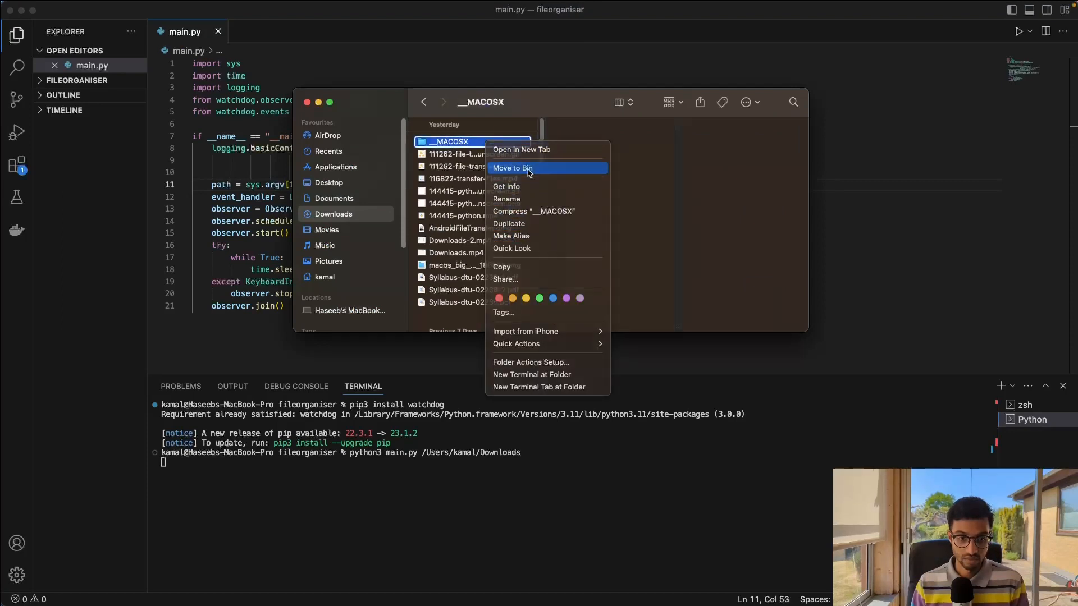